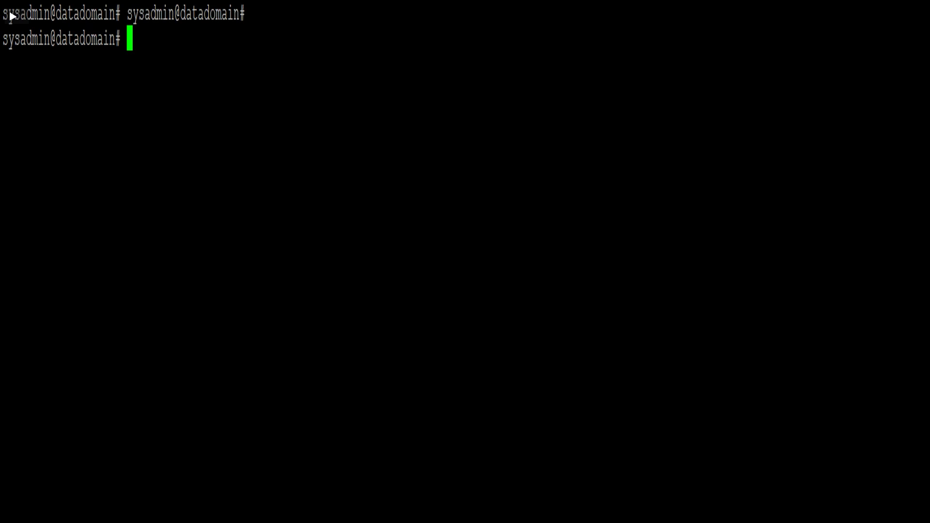
# Step: Run 'adminaccess disable http' to turn off HTTP administrative access
pyautogui.write('ad')
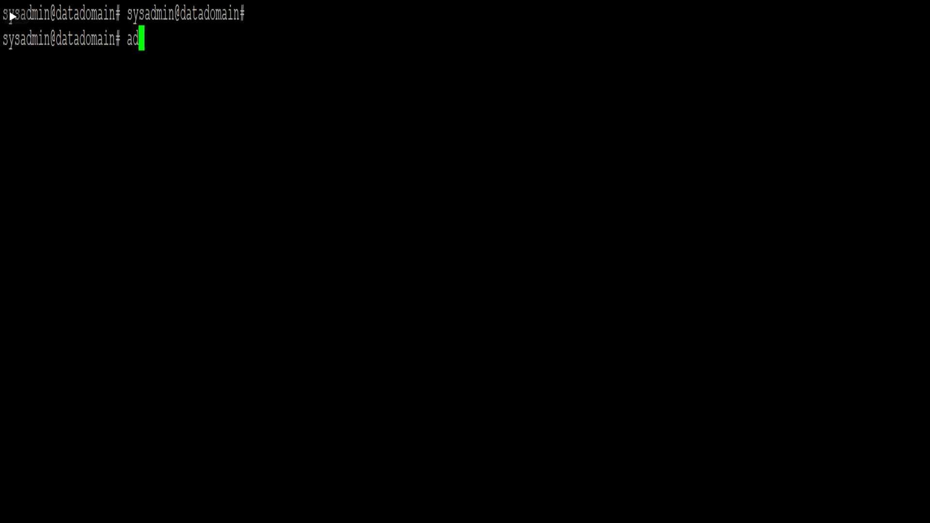
pyautogui.write('minaccess')
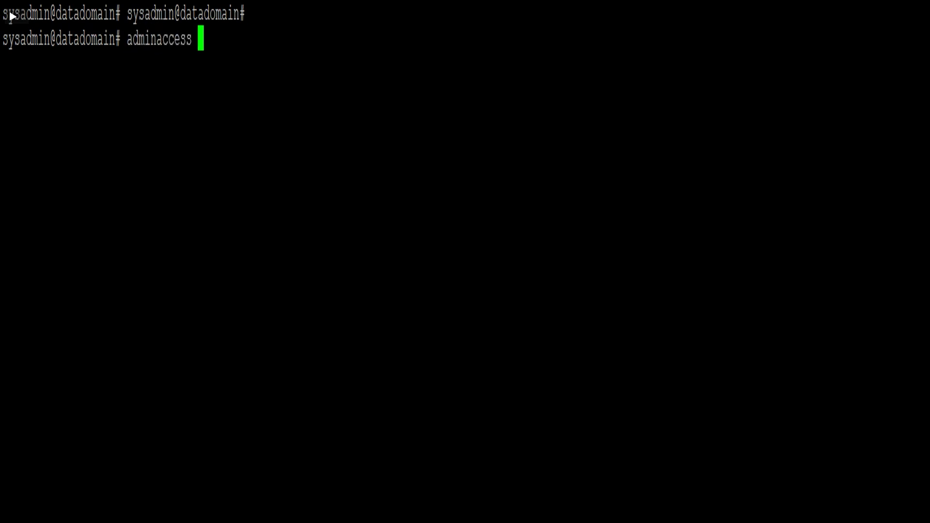
pyautogui.write('di')
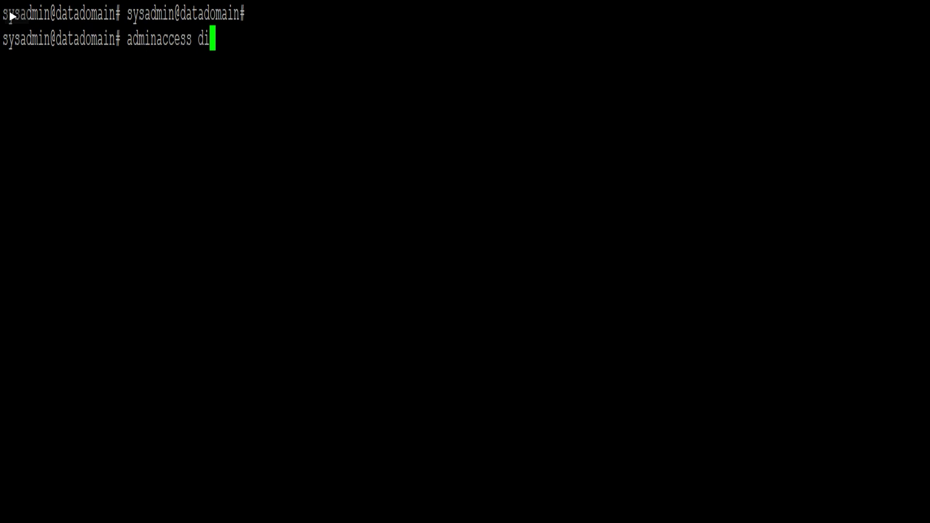
pyautogui.write('sable http')
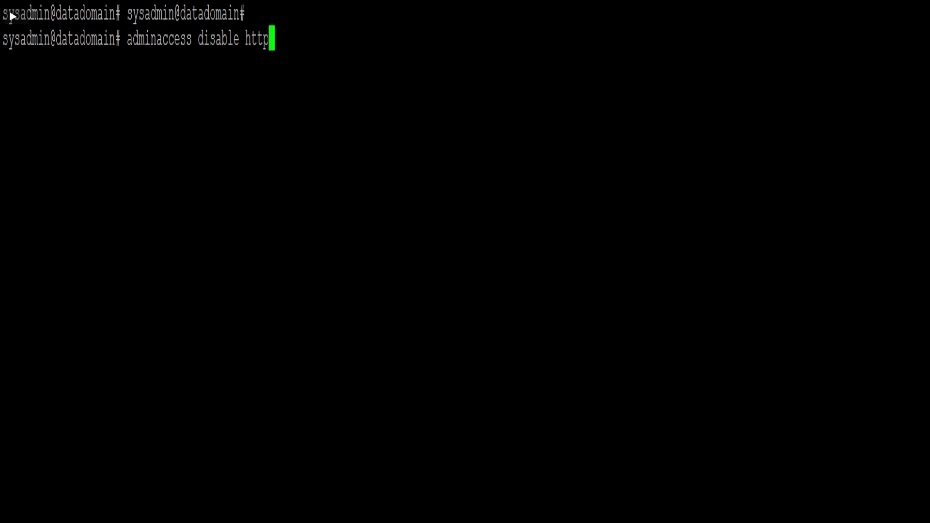
pyautogui.press('Return')
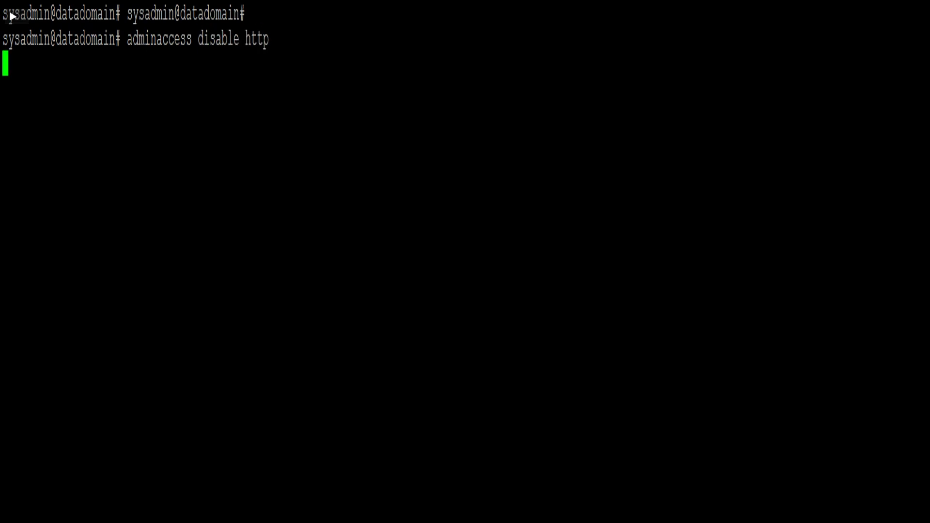
pyautogui.press('Return')
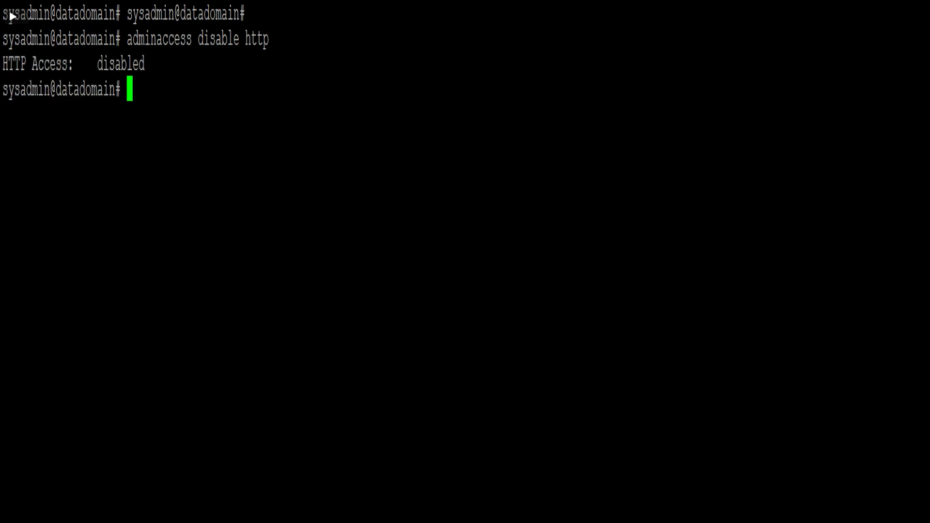
# Step: Run 'adminaccess disable https' to turn off HTTPS administrative access
pyautogui.write('ad')
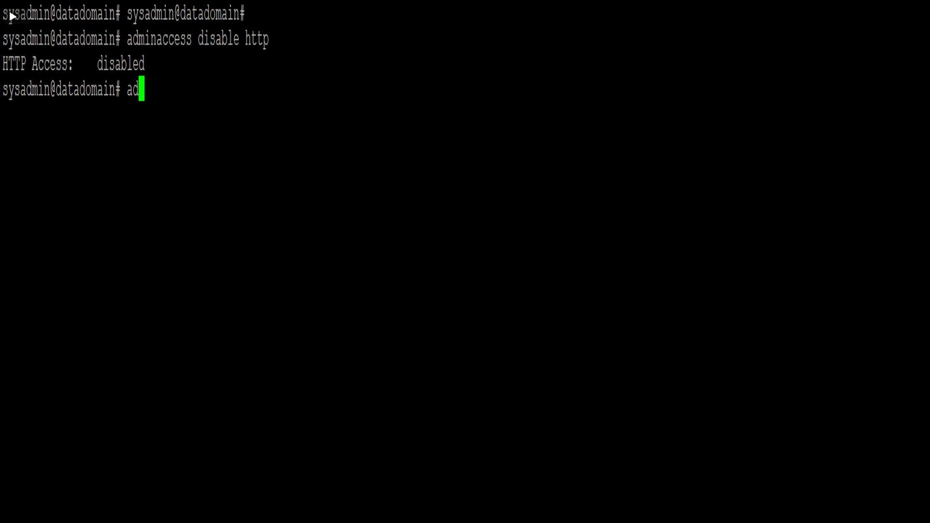
pyautogui.write('minaccess')
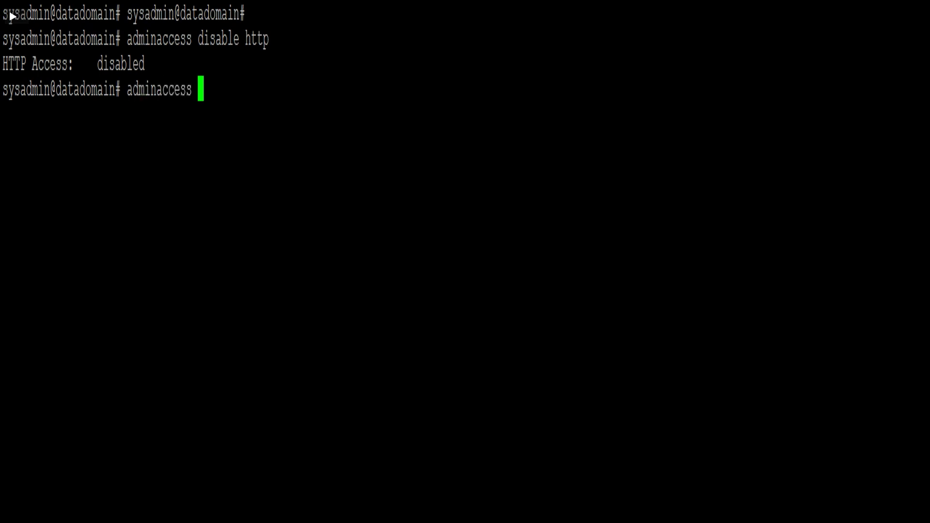
pyautogui.write('disable https')
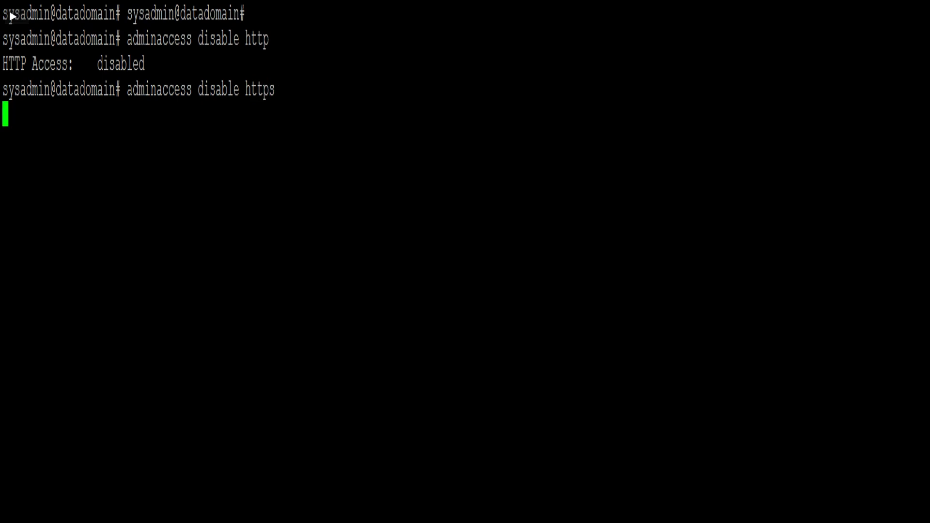
pyautogui.press('Return')
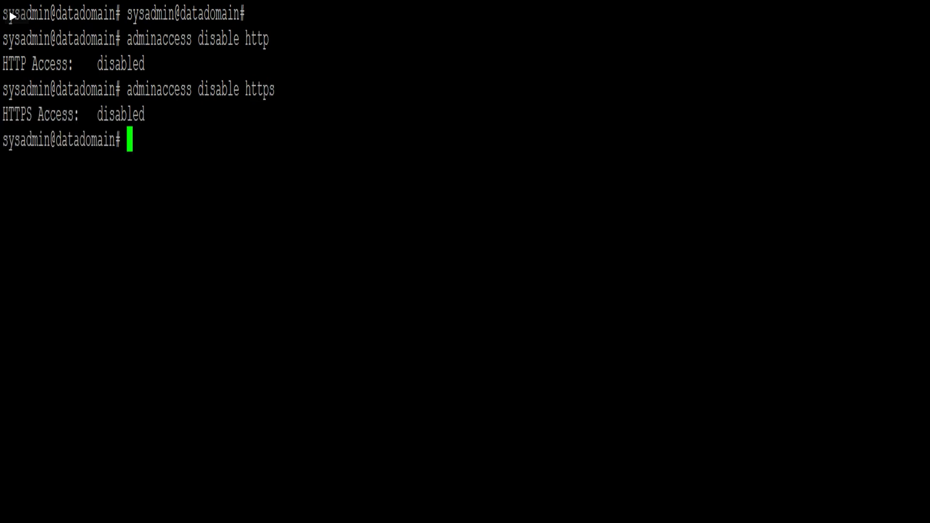
pyautogui.write('adminaccess')
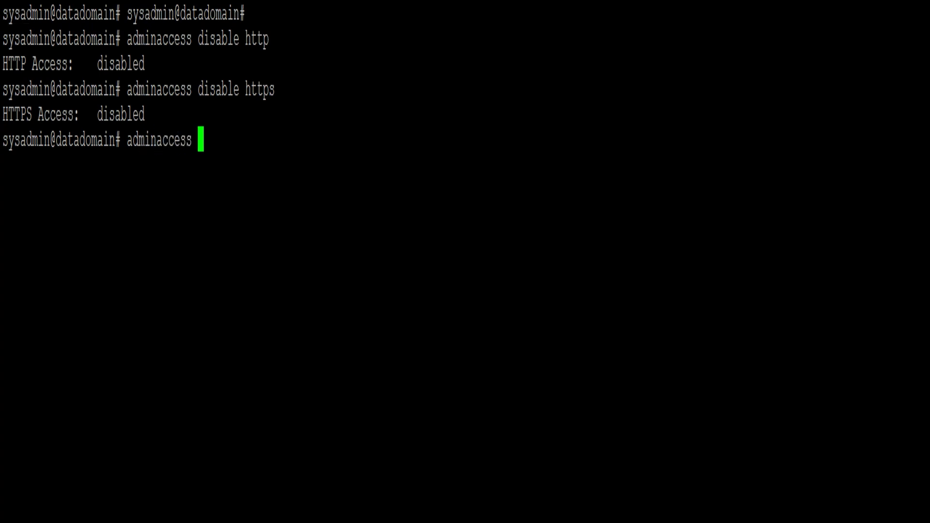
# Step: Run 'adminaccess enable http' to turn HTTP administrative access back on
pyautogui.write('enable http')
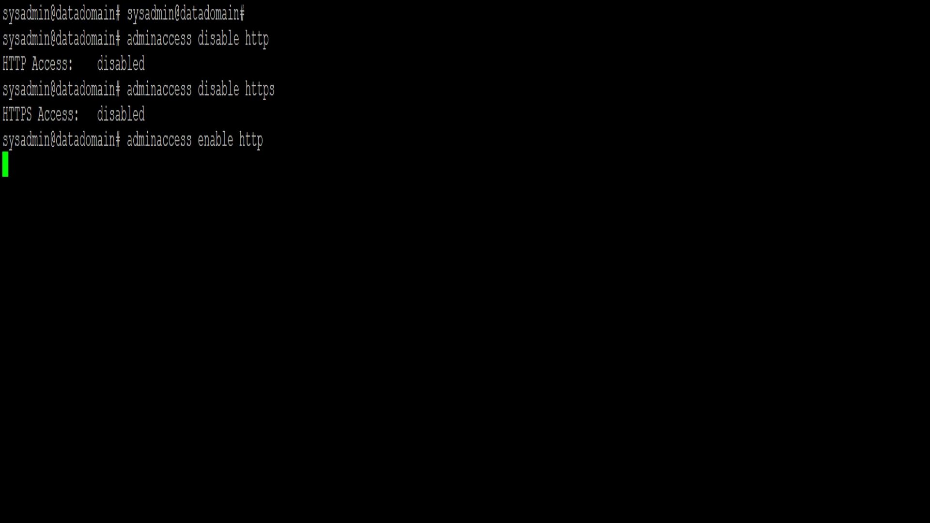
pyautogui.press('Return')
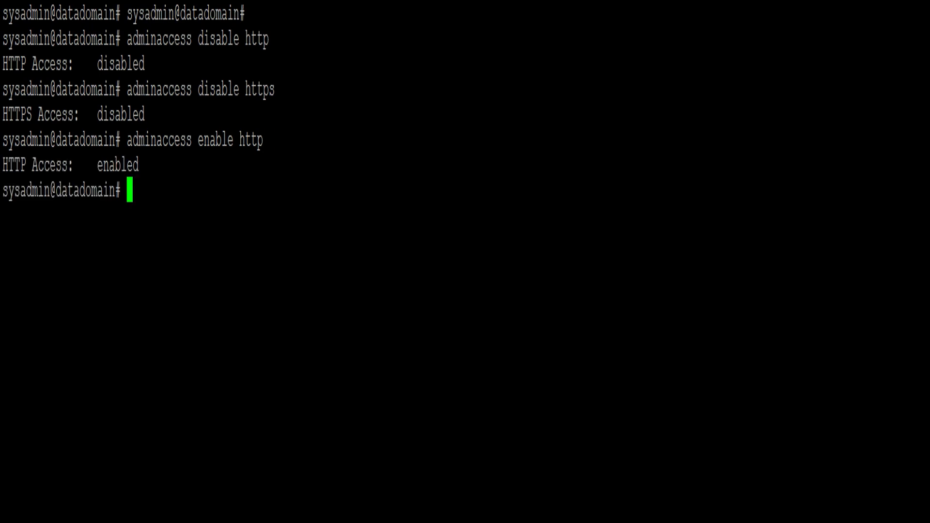
# Step: Run 'adminaccess enable https' to turn HTTPS administrative access back on
pyautogui.write('adminaccess')
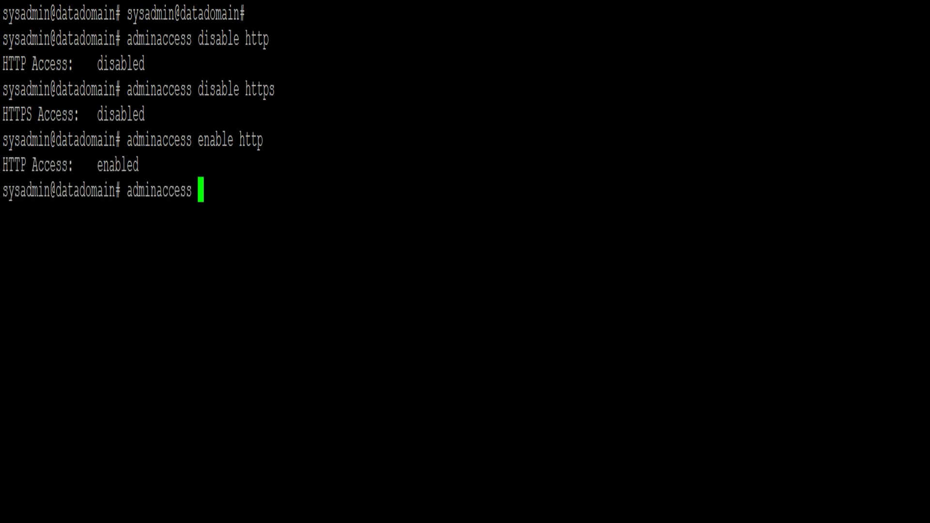
pyautogui.write('enable')
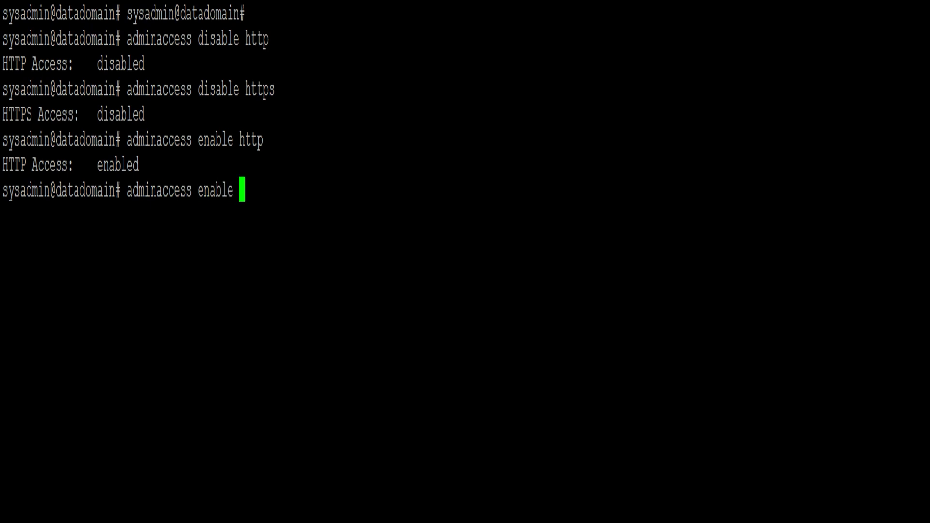
pyautogui.write('https')
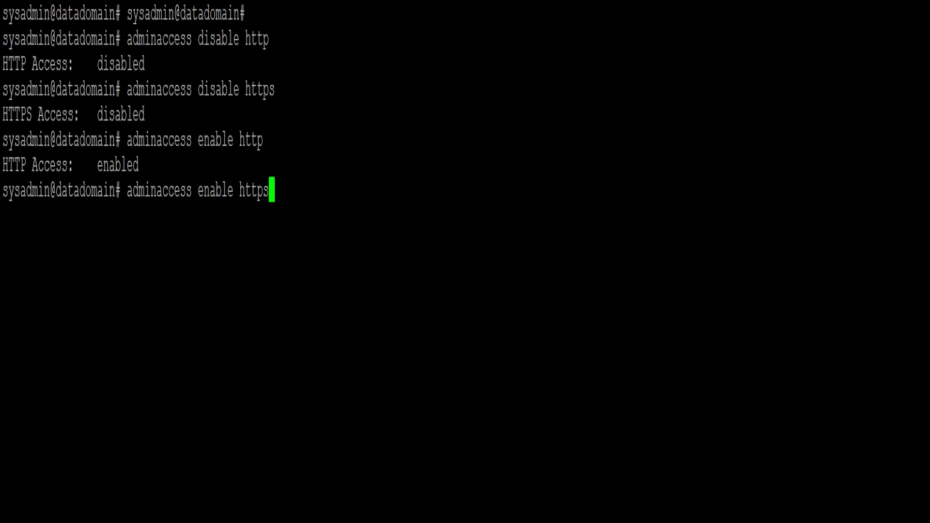
pyautogui.press('Return')
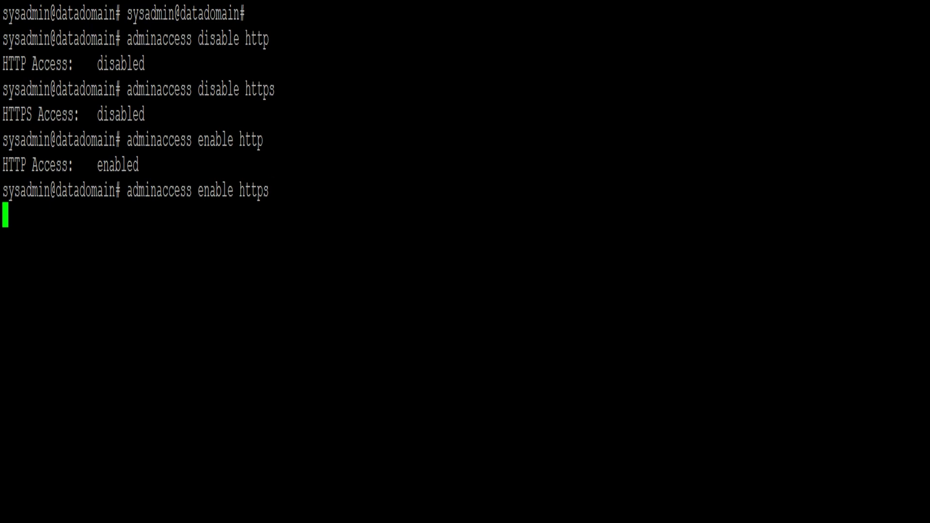
pyautogui.press('Return')
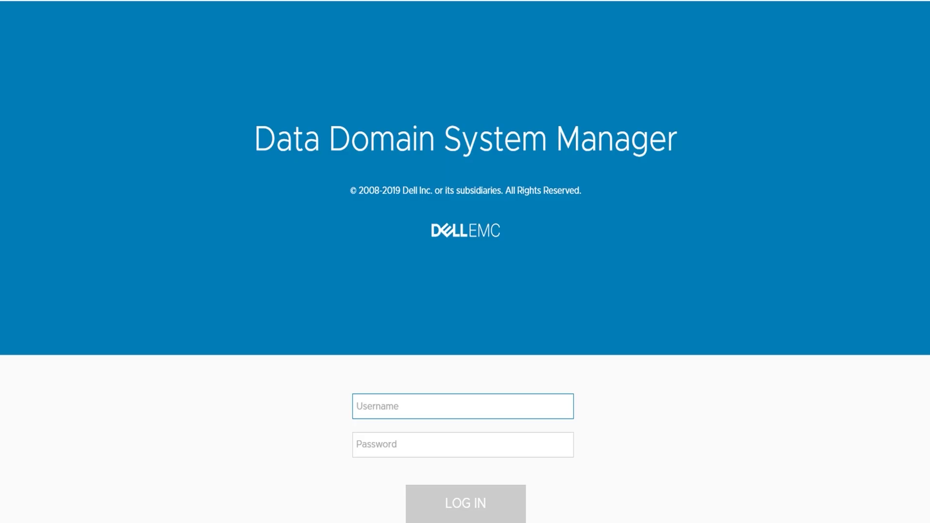
# Step: Log in to System Manager as sysadmin with the password and load the Dashboard
pyautogui.write('sysadmin')
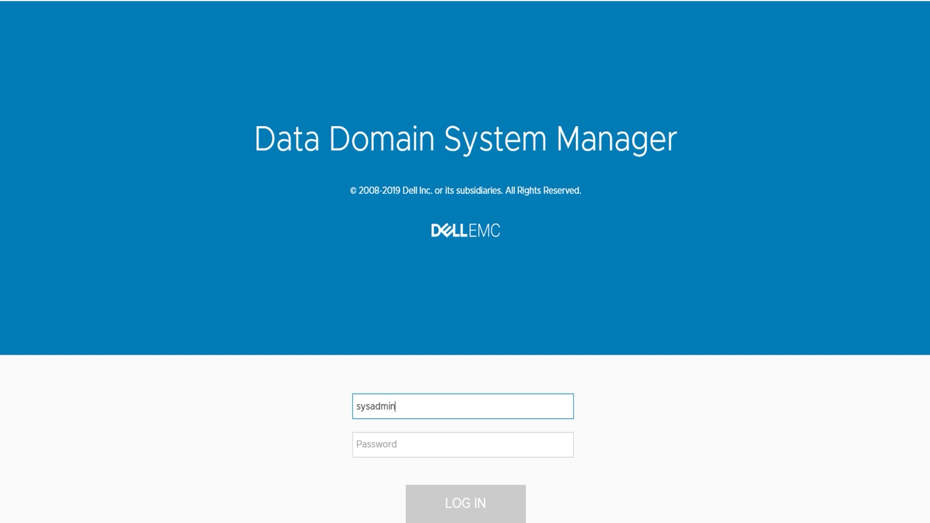
pyautogui.click(462, 444)
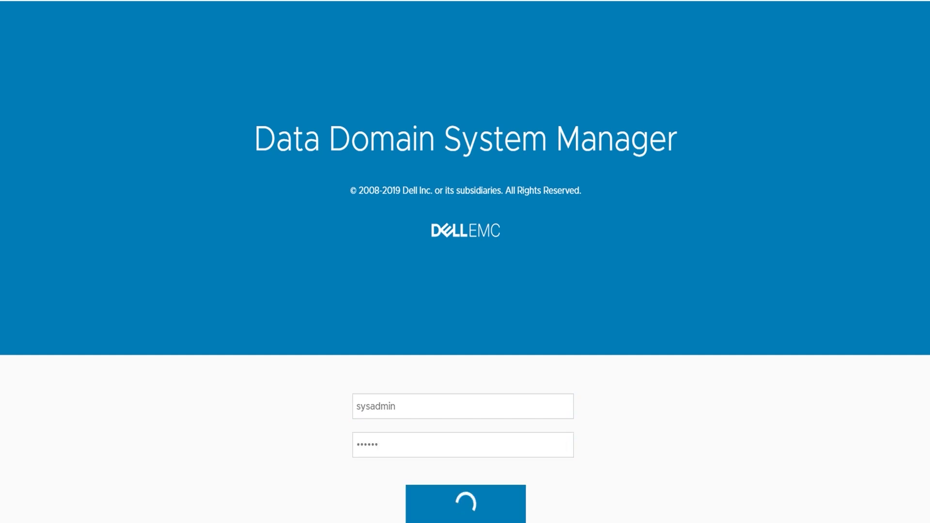
pyautogui.click(465, 501)
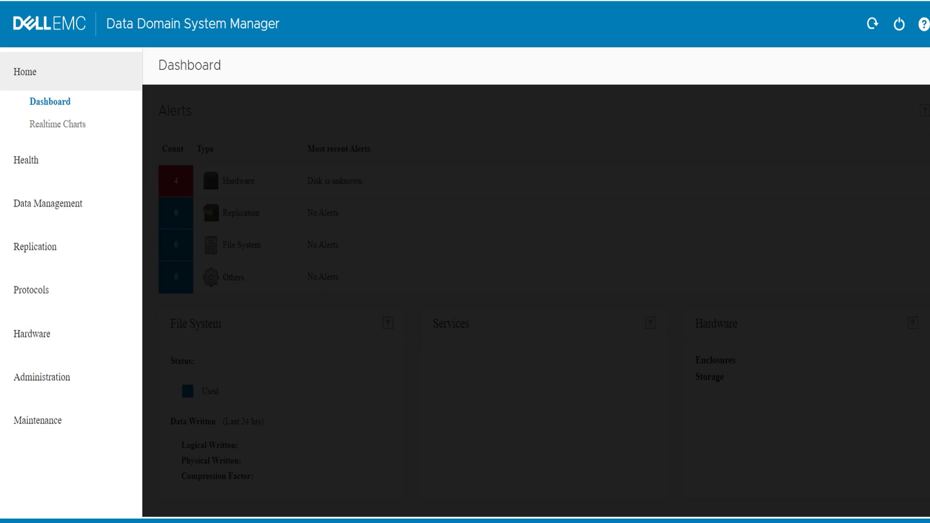